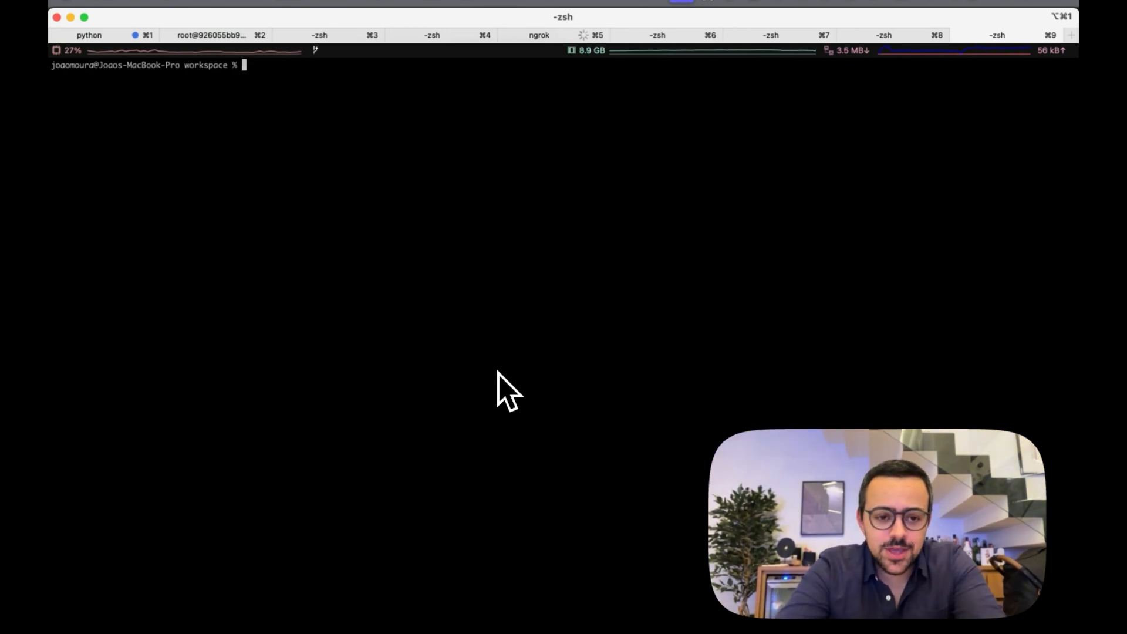
Step: Run 'crewai create flow sales_pipeline' and change into the new sales project directory
{"action": "type", "text": "crewai create"}
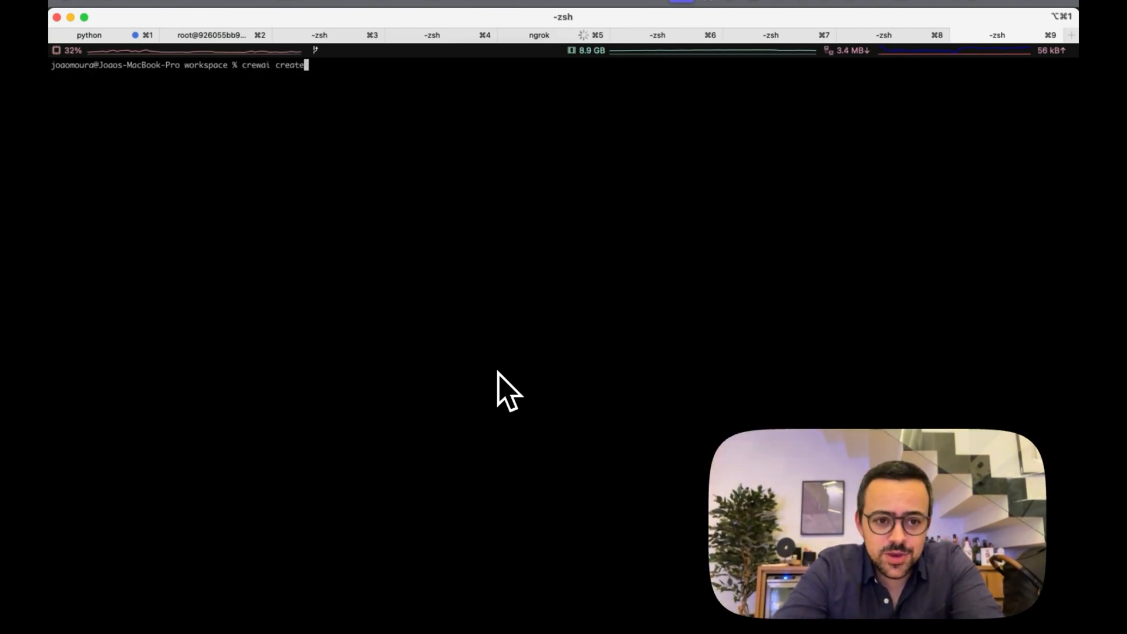
{"action": "type", "text": "flow"}
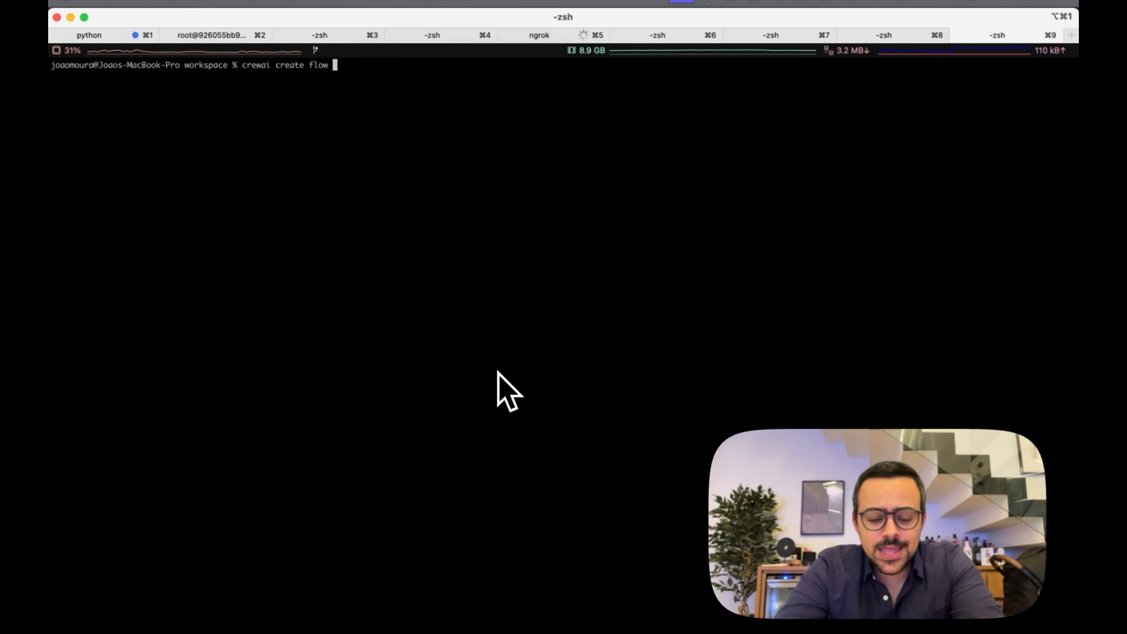
{"action": "type", "text": "sales_pipe"}
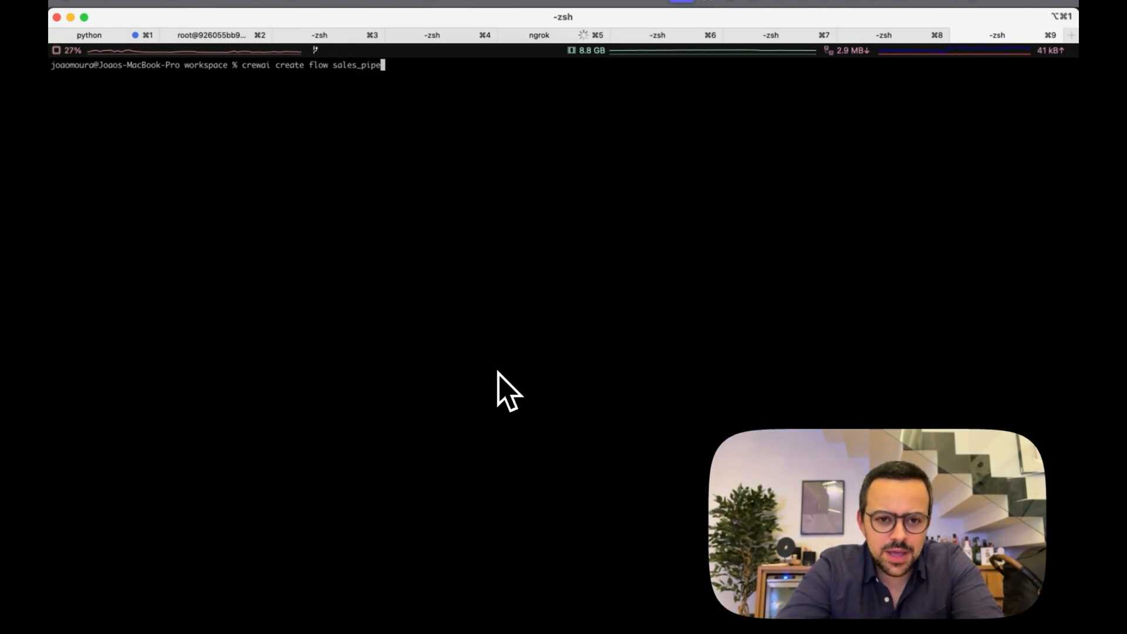
{"action": "key", "text": "Return"}
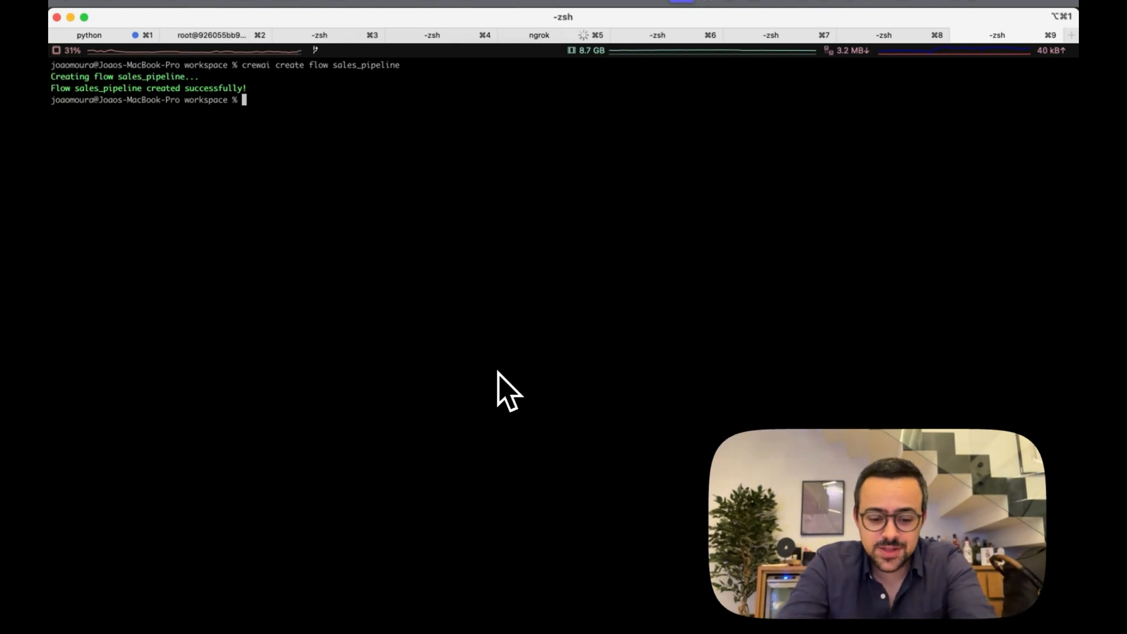
{"action": "type", "text": "cd sales"}
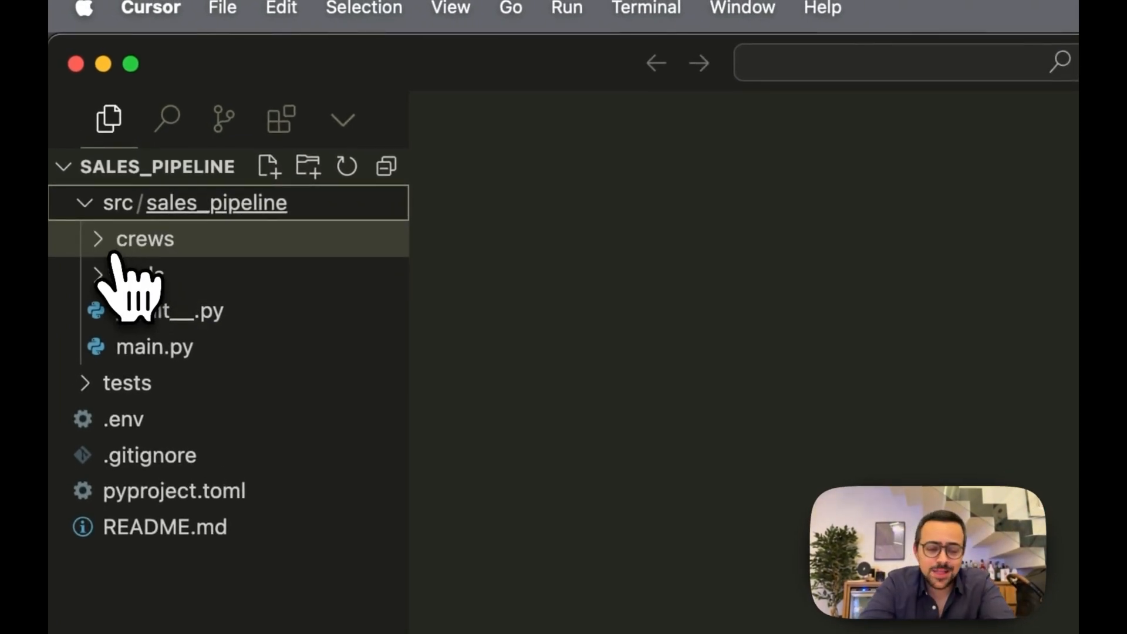
Step: Expand the sales_pipeline crews folder and scroll through the template flow in main.py
{"action": "left_click", "coordinate": [145, 239]}
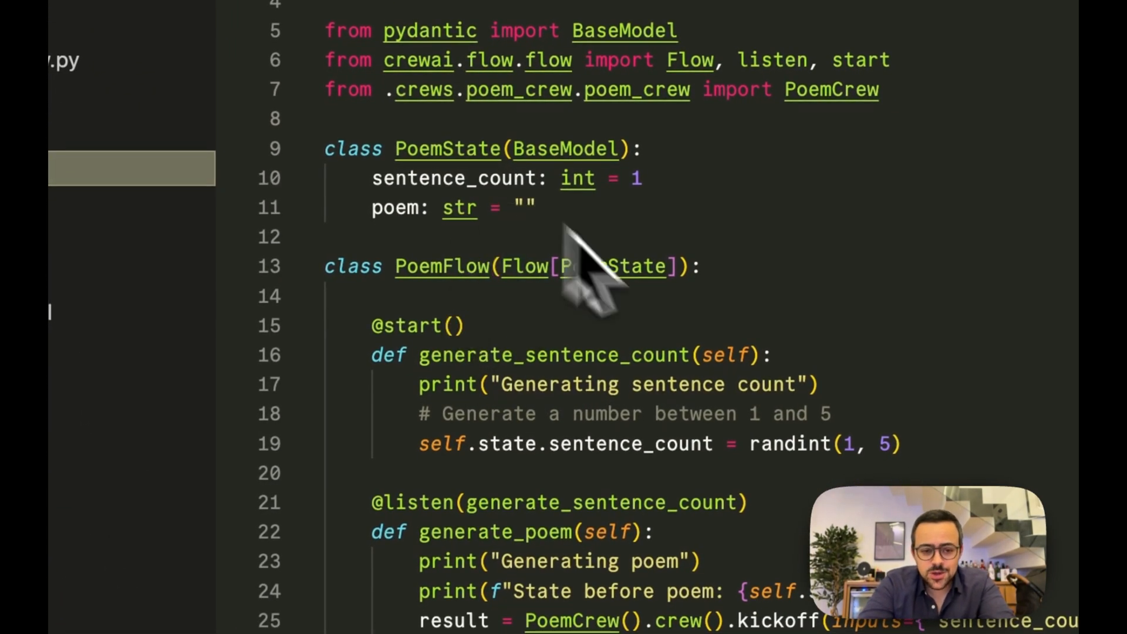
{"action": "scroll", "scroll_direction": "down", "scroll_amount": 3}
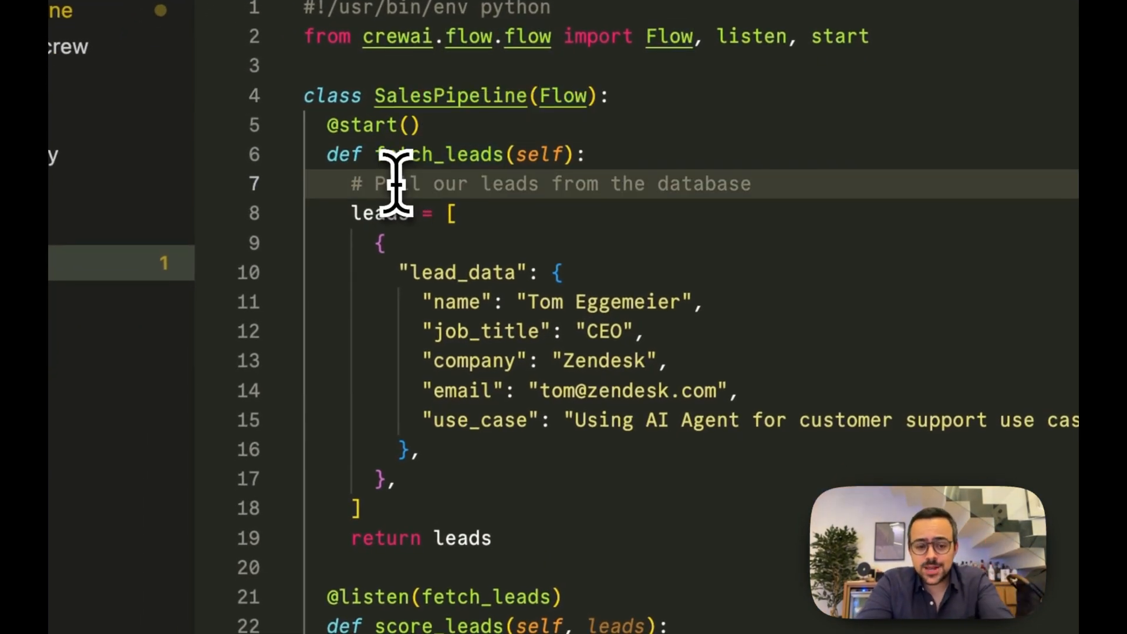
{"action": "mouse_move", "coordinate": [413, 171]}
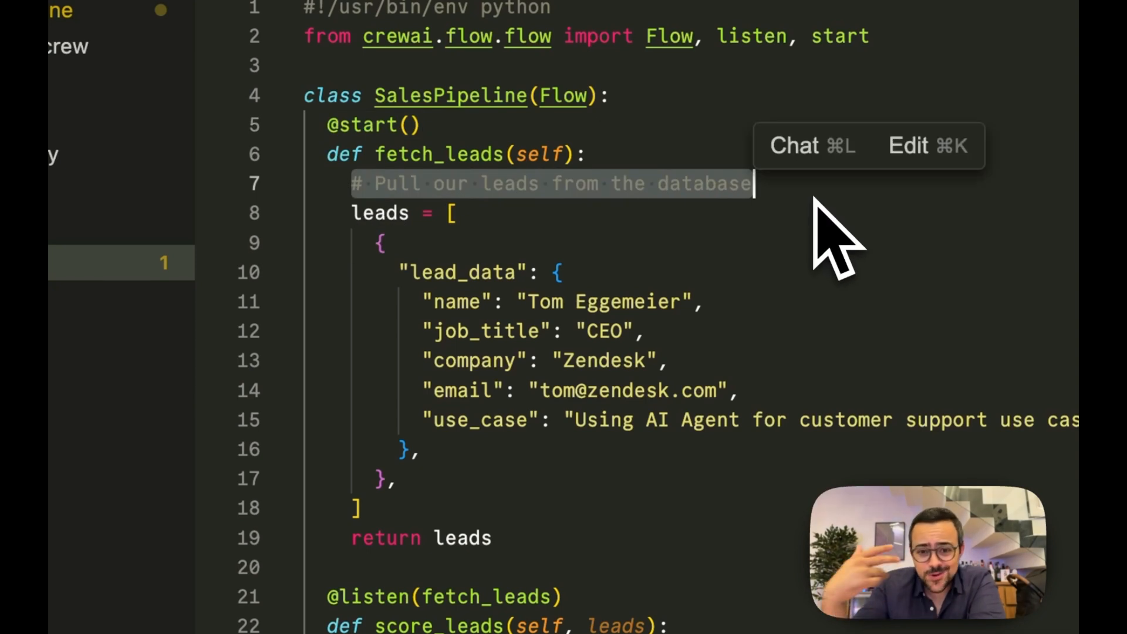
{"action": "mouse_move", "coordinate": [355, 230]}
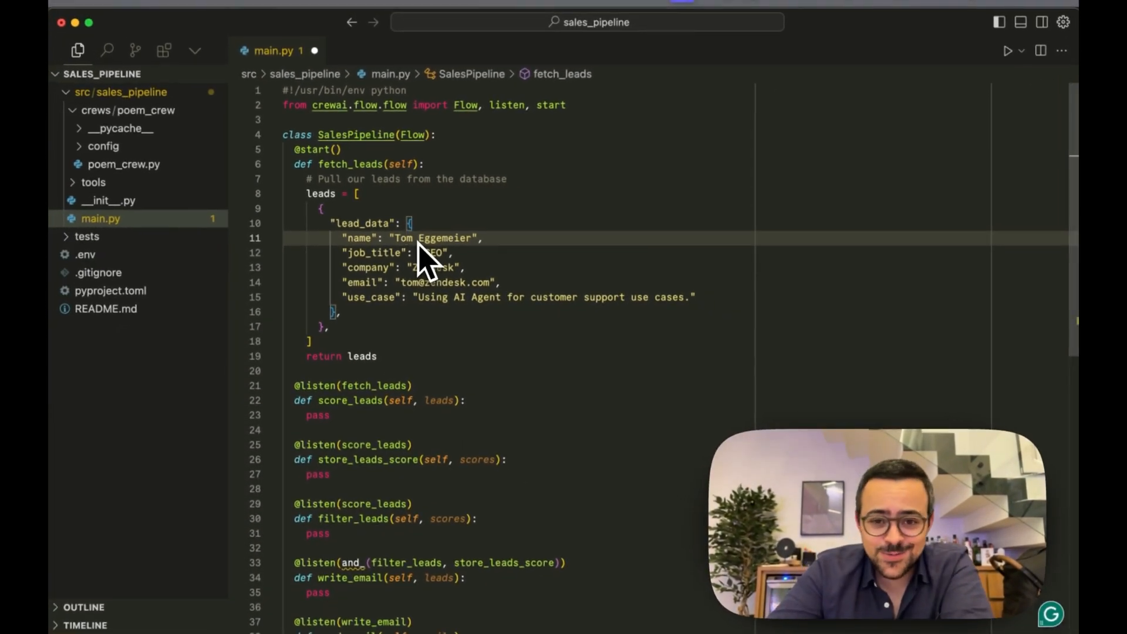
Step: Write the SalesPipeline flow with fetch_leads start and score, store, filter, write_email, send_email listeners
{"action": "scroll", "scroll_direction": "down", "scroll_amount": 3}
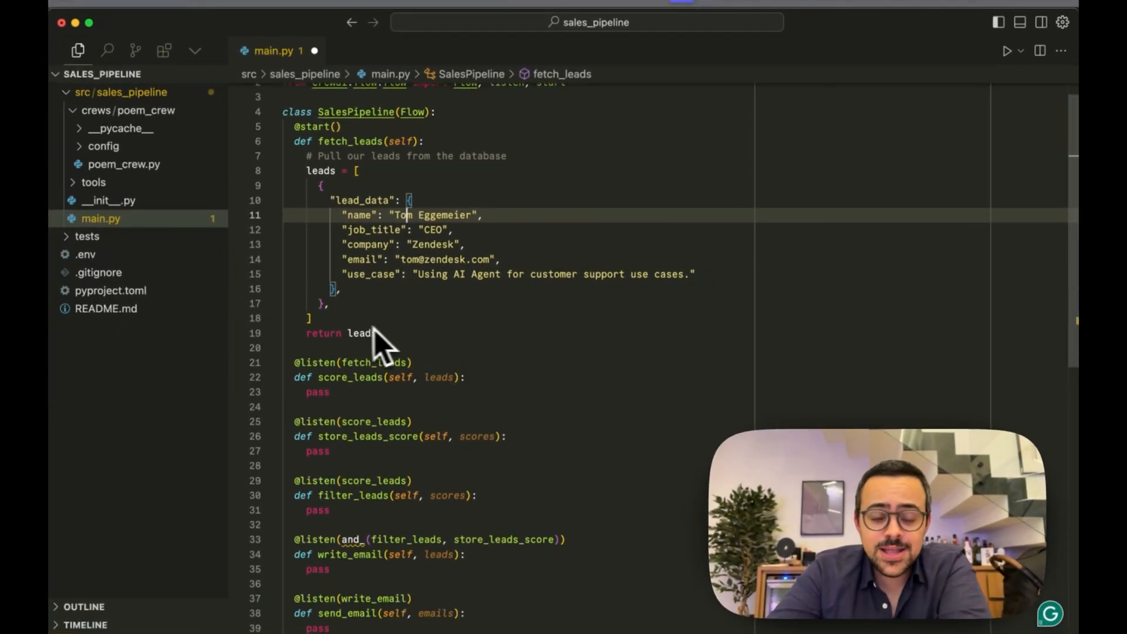
{"action": "mouse_move", "coordinate": [363, 346]}
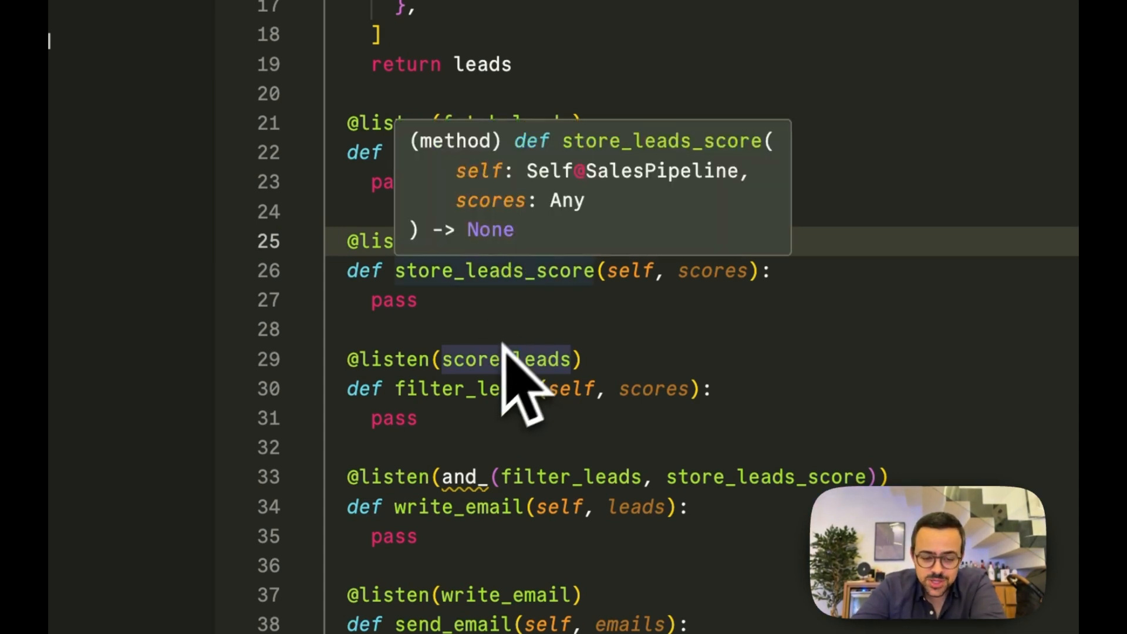
{"action": "double_click", "coordinate": [491, 270]}
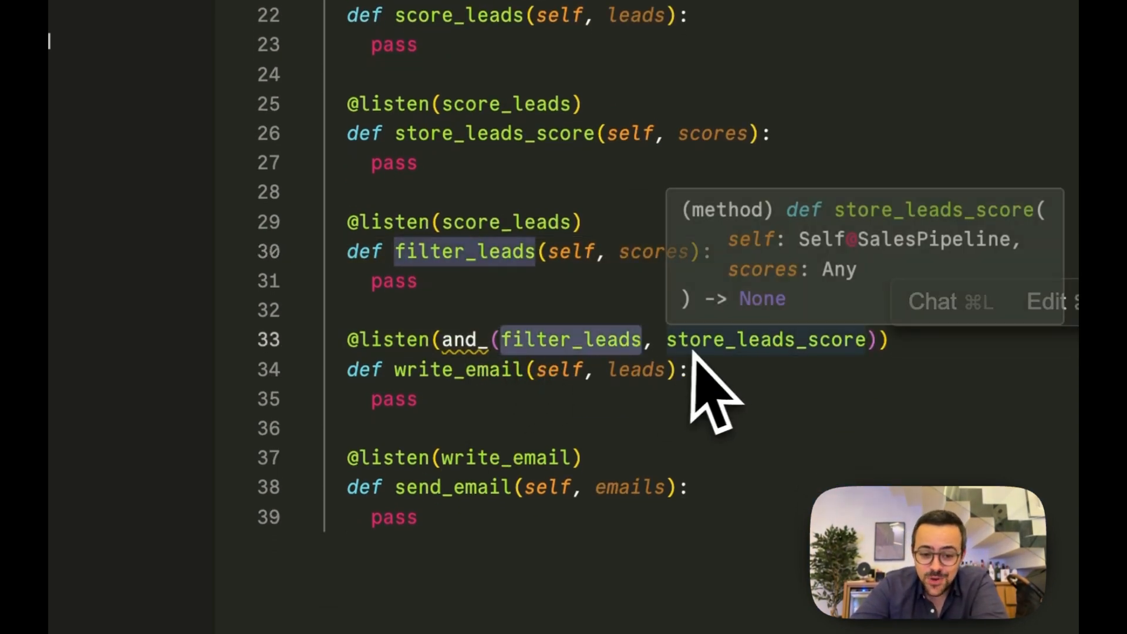
{"action": "mouse_move", "coordinate": [763, 379]}
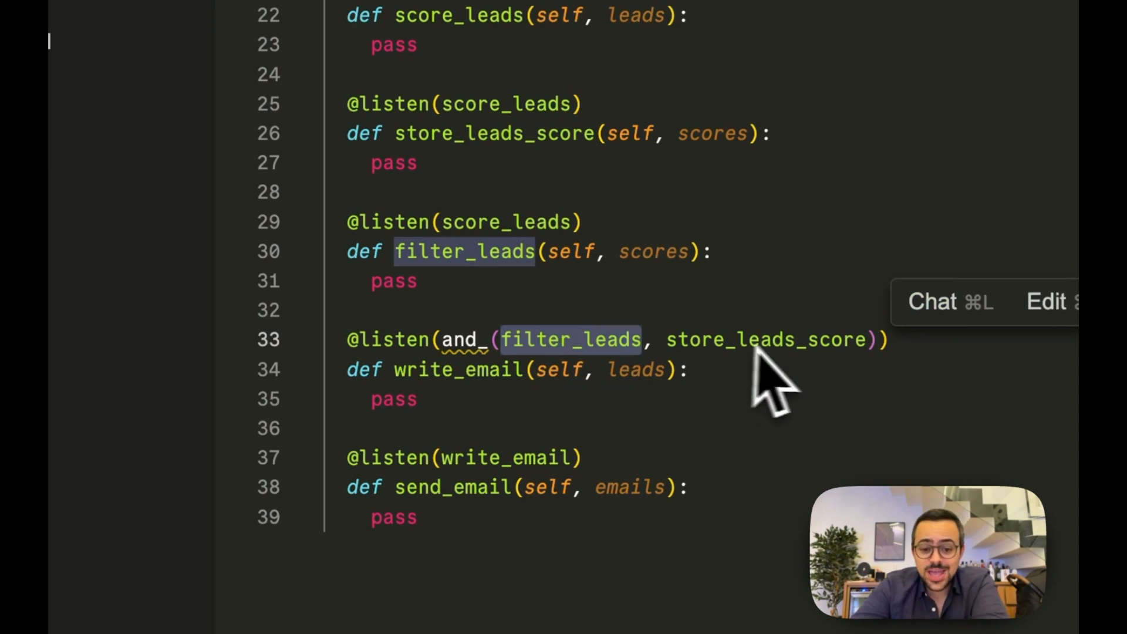
{"action": "left_click", "coordinate": [420, 518]}
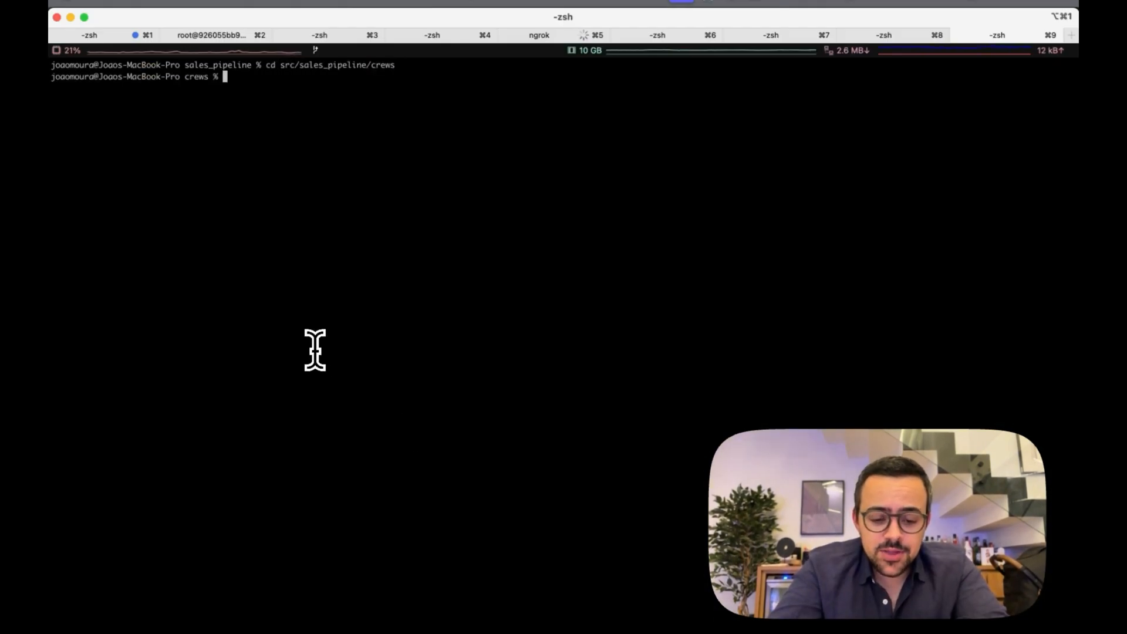
Step: Run 'crewai create crew lead_enrichment' inside the crews folder
{"action": "type", "text": "crewai create crew sal"}
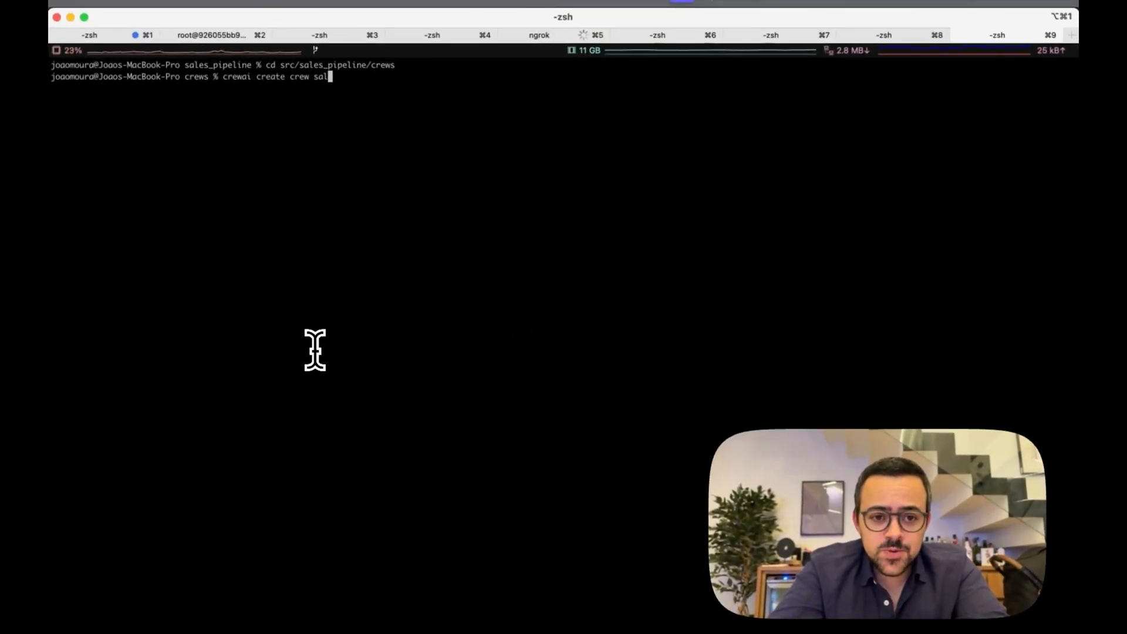
{"action": "type", "text": "lead_enri"}
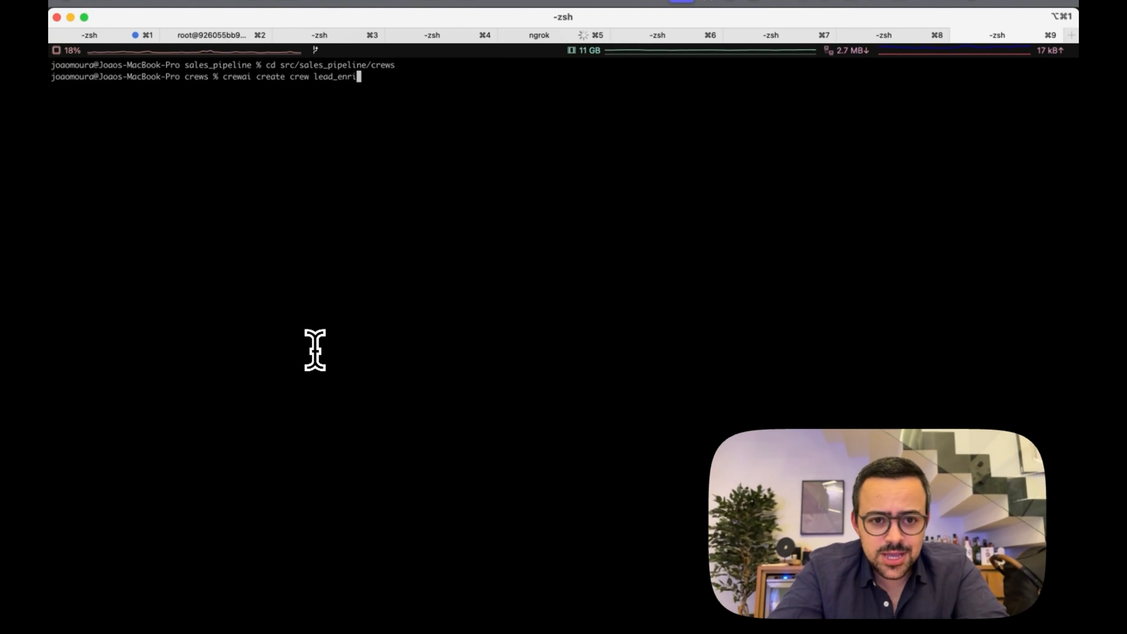
{"action": "key", "text": "Enter"}
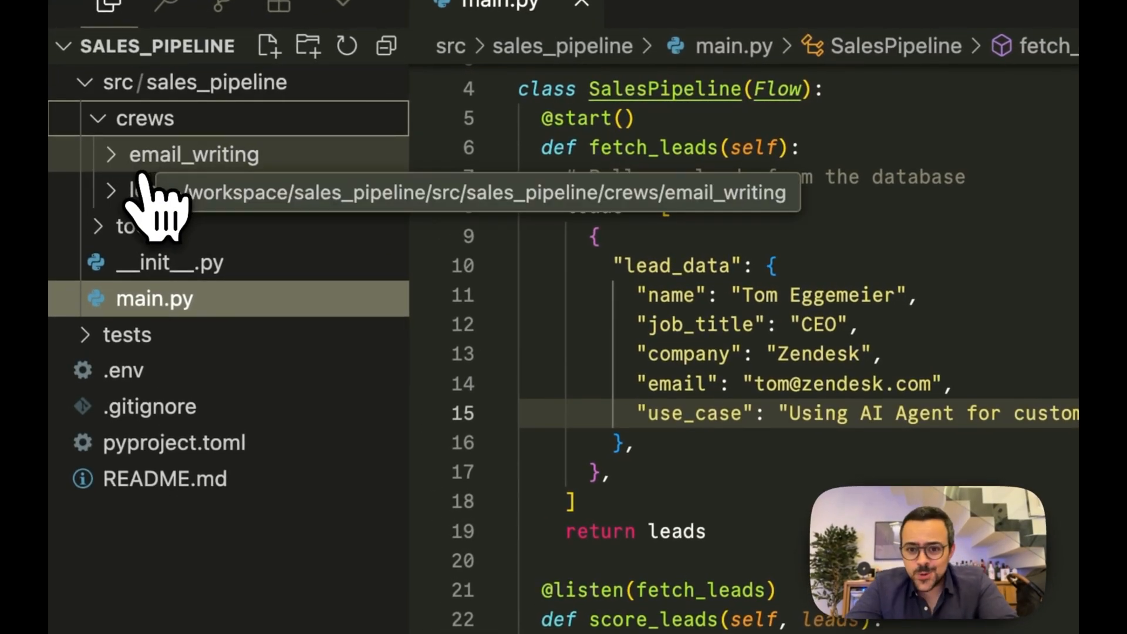
Step: Expand the email_writing crew with its tools folder and the lead_enrichment crew in the Explorer
{"action": "left_click", "coordinate": [192, 154]}
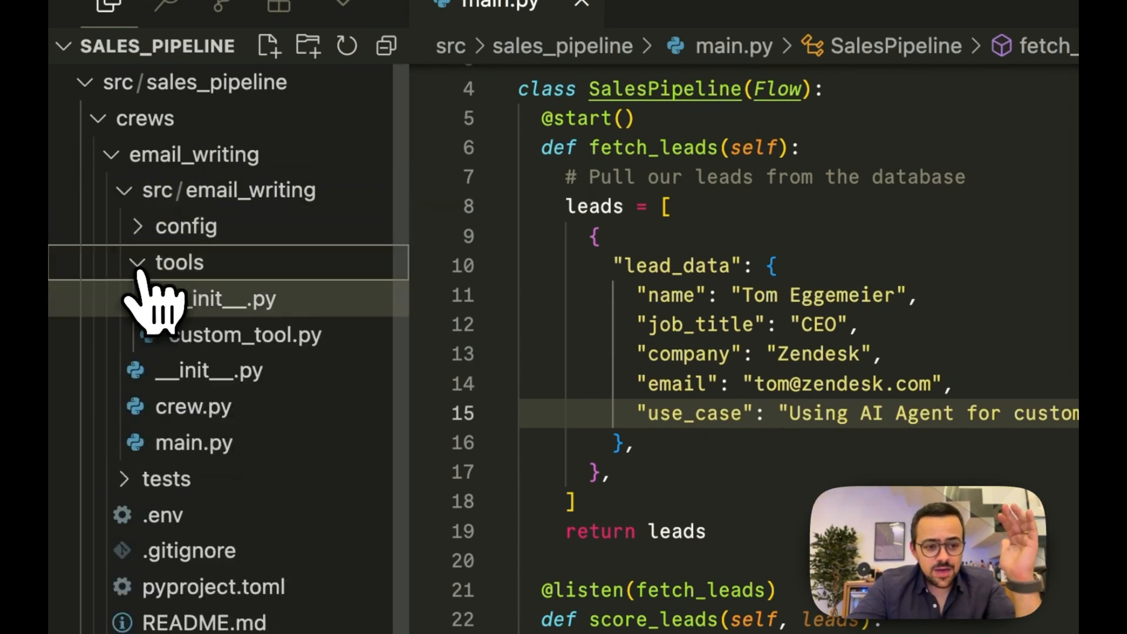
{"action": "left_click", "coordinate": [185, 226]}
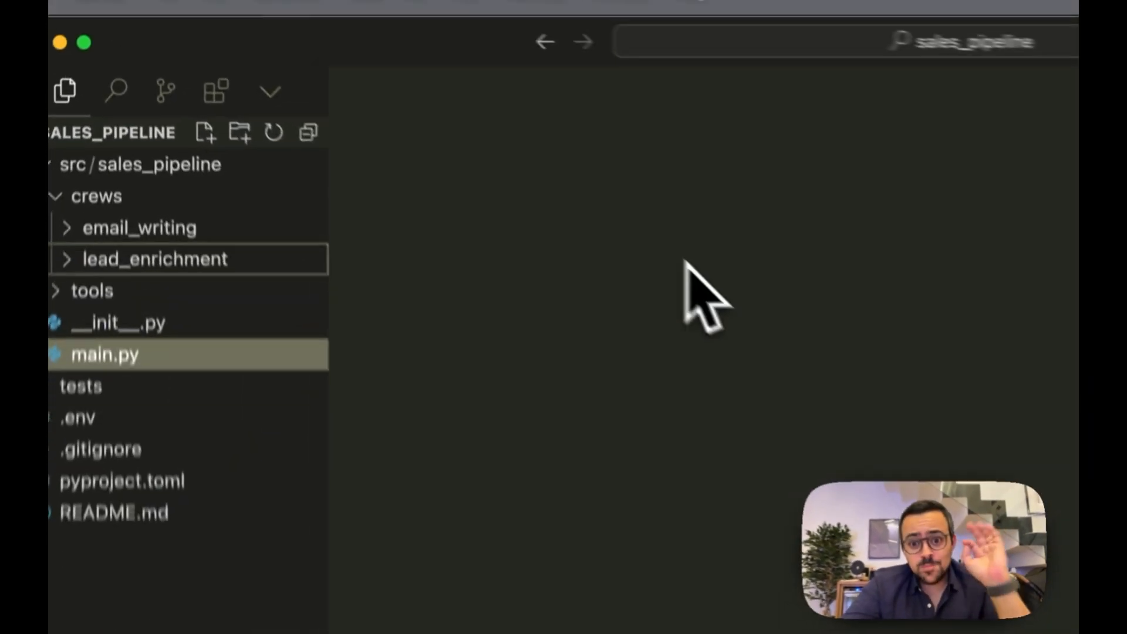
{"action": "left_click", "coordinate": [138, 227]}
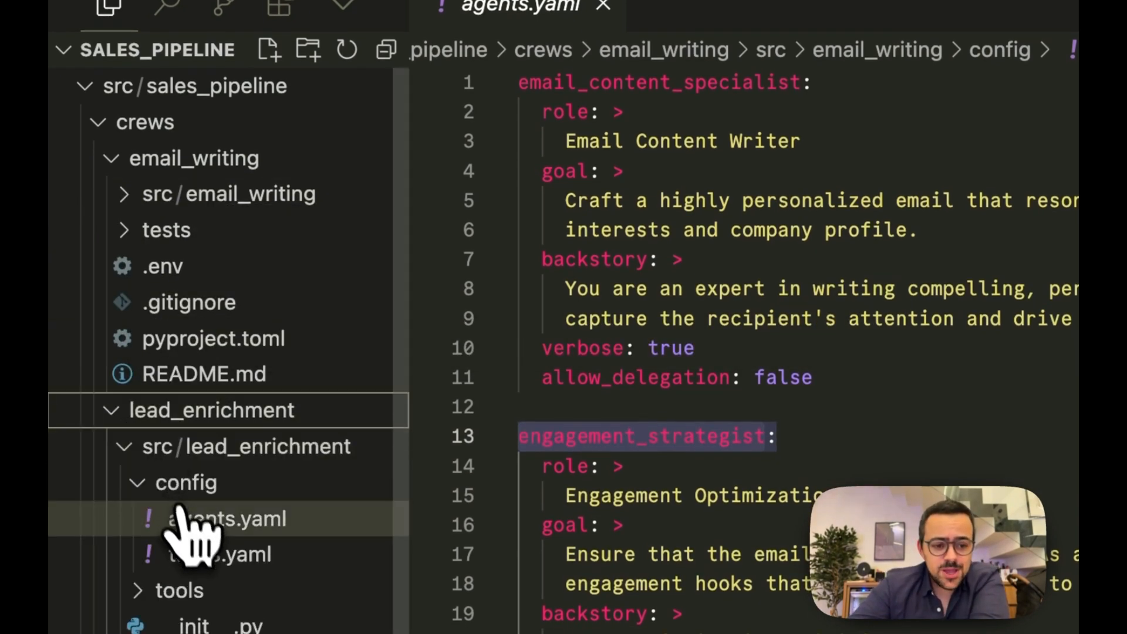
Step: Review lead_enrichment's agents.yaml with its lead data and cultural_fit_agent definitions
{"action": "left_click", "coordinate": [224, 519]}
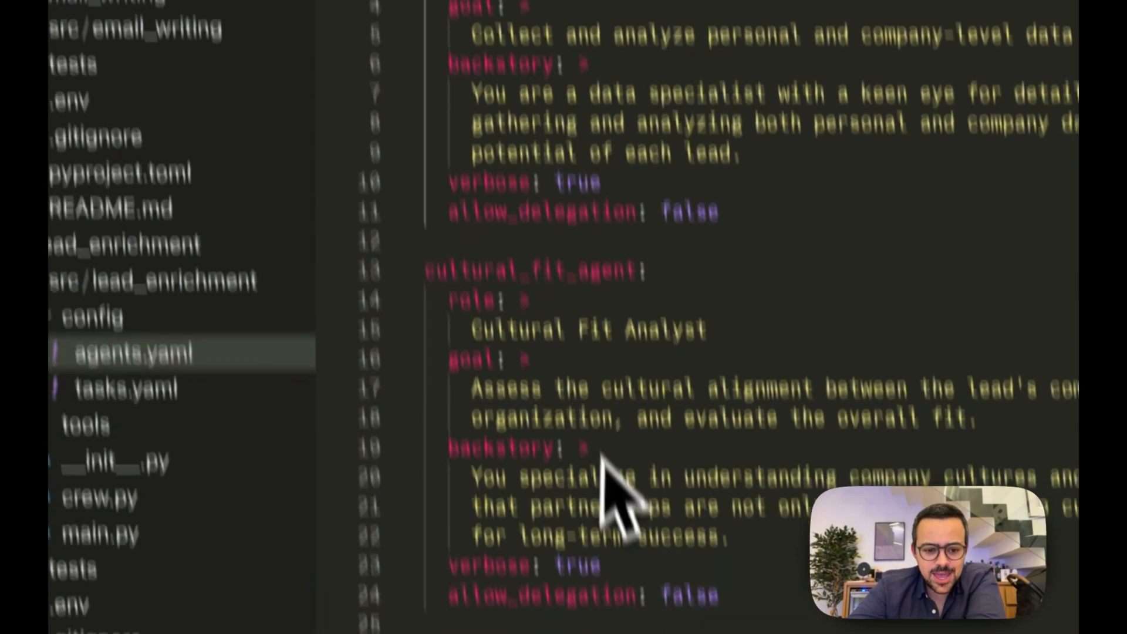
{"action": "double_click", "coordinate": [616, 316]}
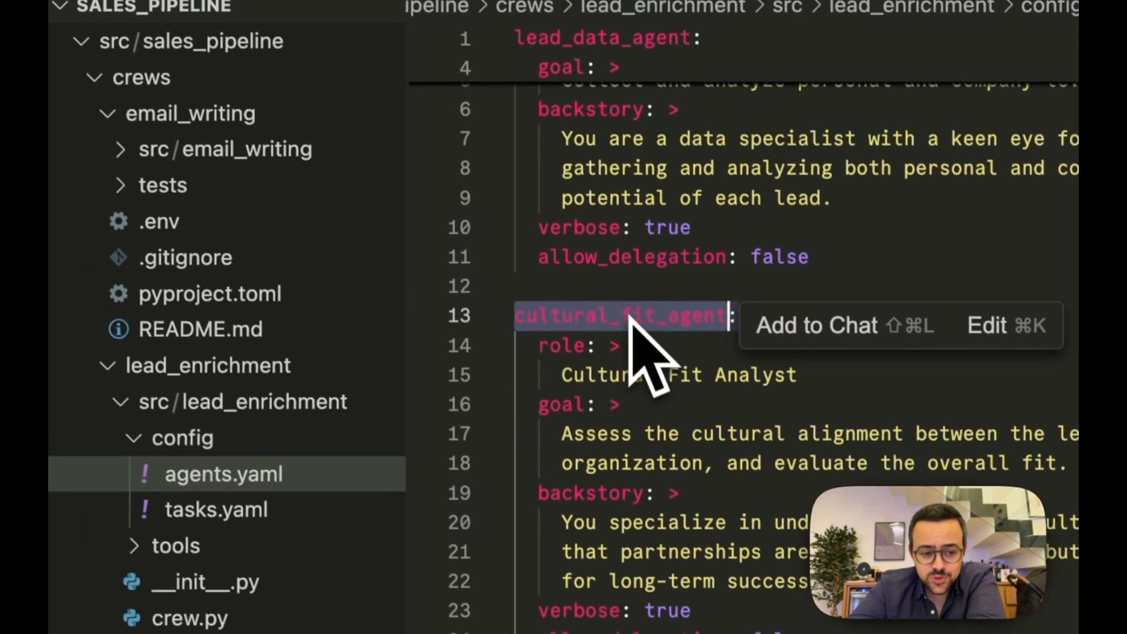
{"action": "left_click", "coordinate": [216, 519]}
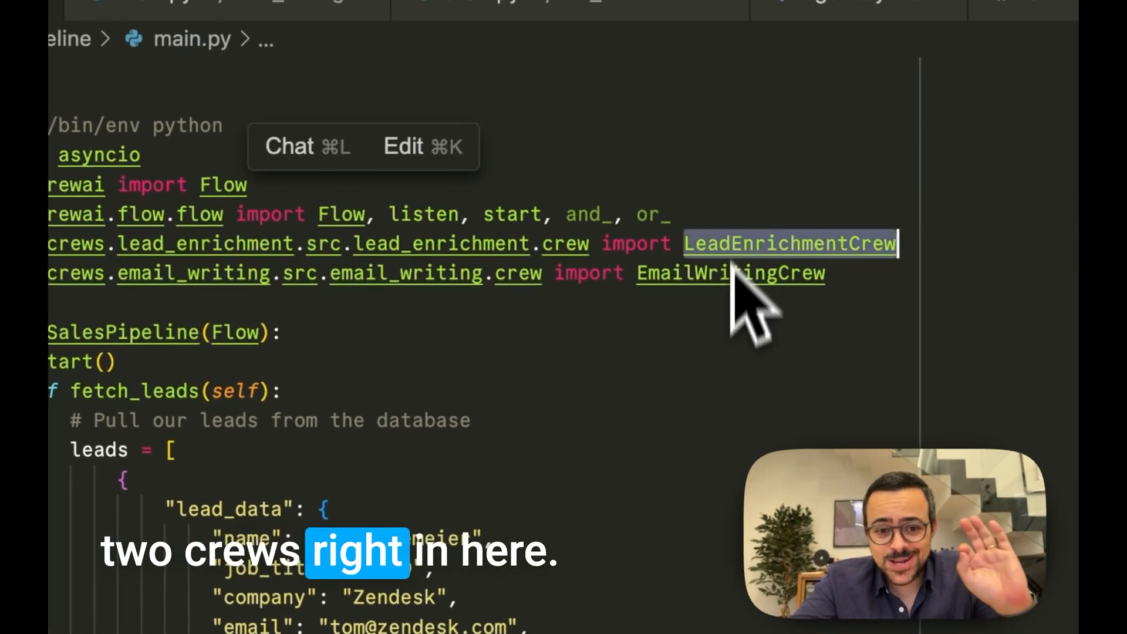
Step: Import both crews in main.py and implement store, filter (score > 70) and write_email with kickoff_for_each
{"action": "scroll", "scroll_direction": "down", "scroll_amount": 3}
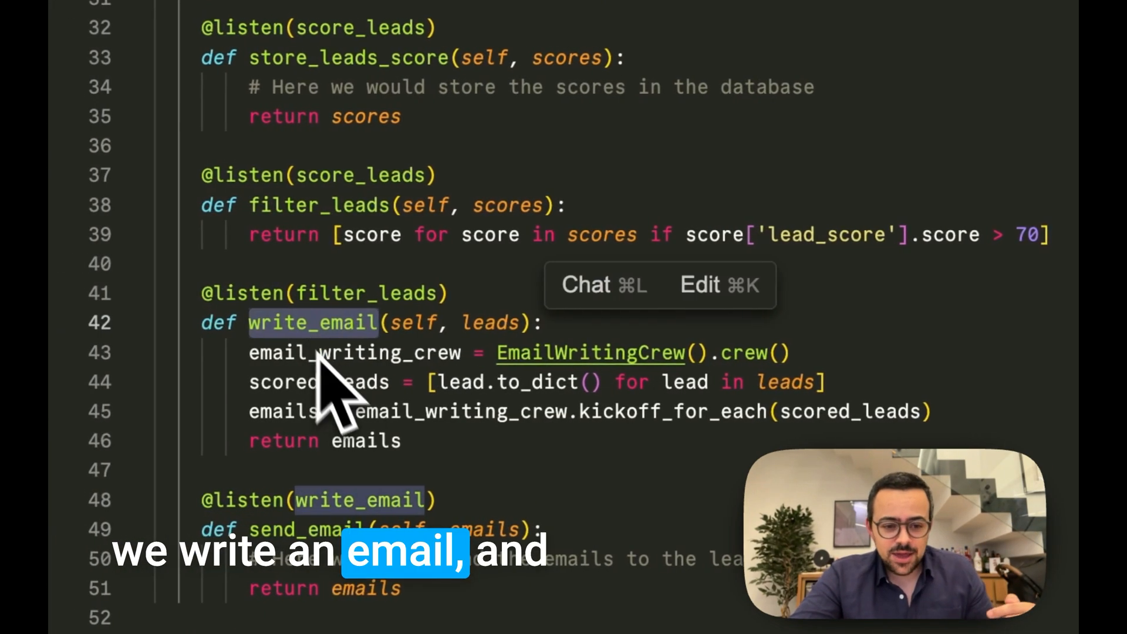
{"action": "mouse_move", "coordinate": [553, 403]}
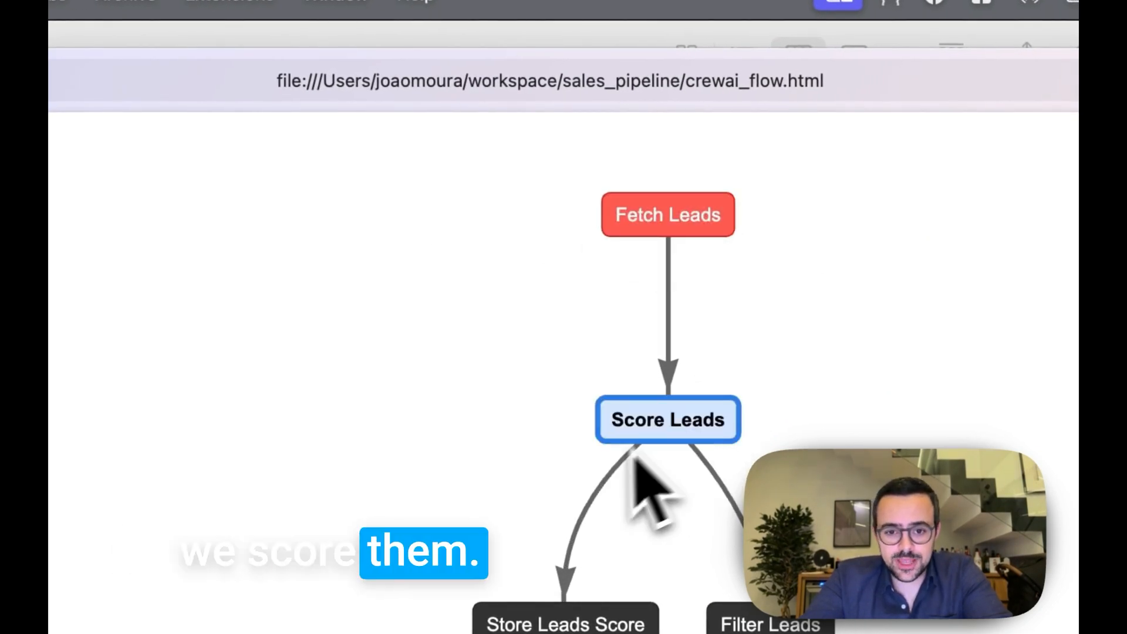
Step: View the crewai_flow.html plot from Fetch Leads through scoring and filtering
{"action": "scroll", "scroll_direction": "down", "scroll_amount": 3}
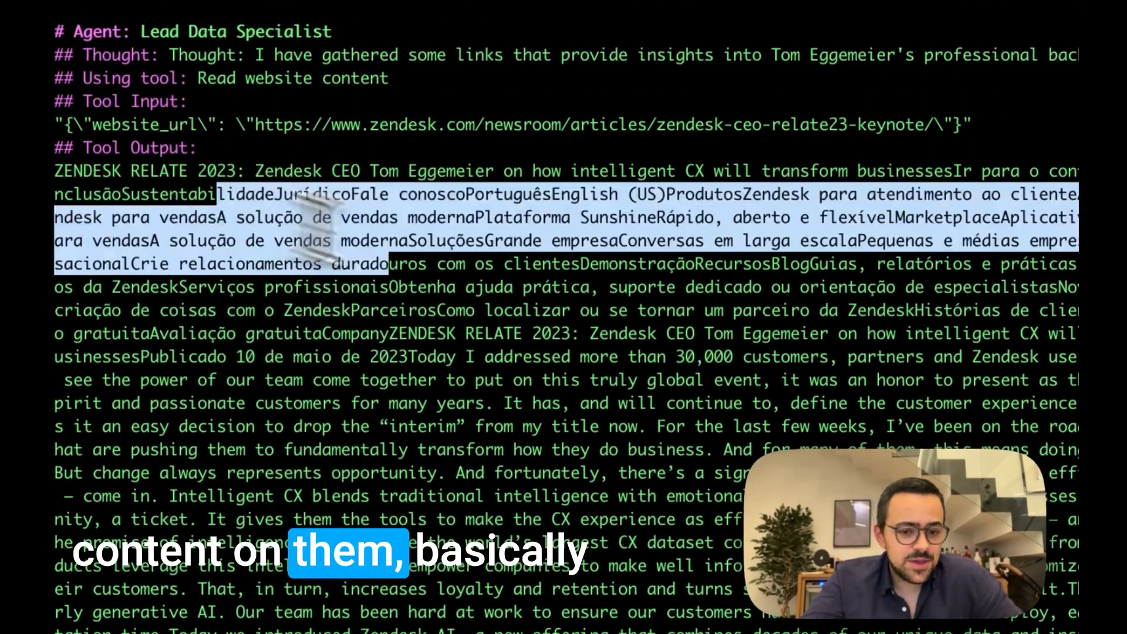
Step: Run 'crewai flow kickoff' and review the final email to Tom with token usage and estimated cost
{"action": "scroll", "scroll_direction": "down", "scroll_amount": 3}
{"action": "type", "text": "(0,0180+0,0003)*"}
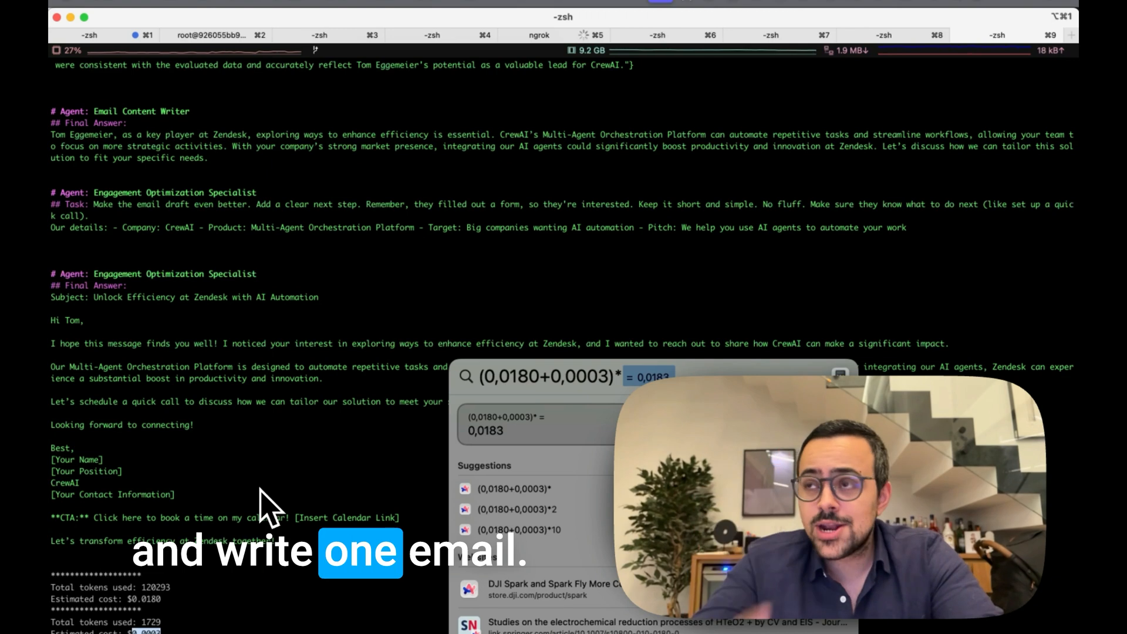
{"action": "type", "text": "10000"}
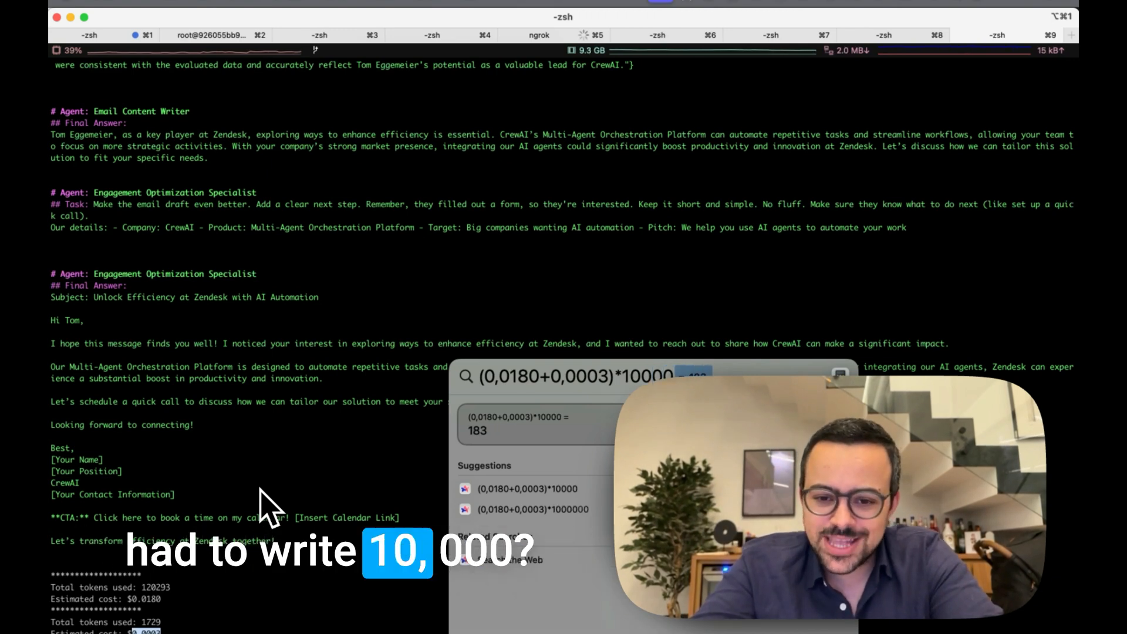